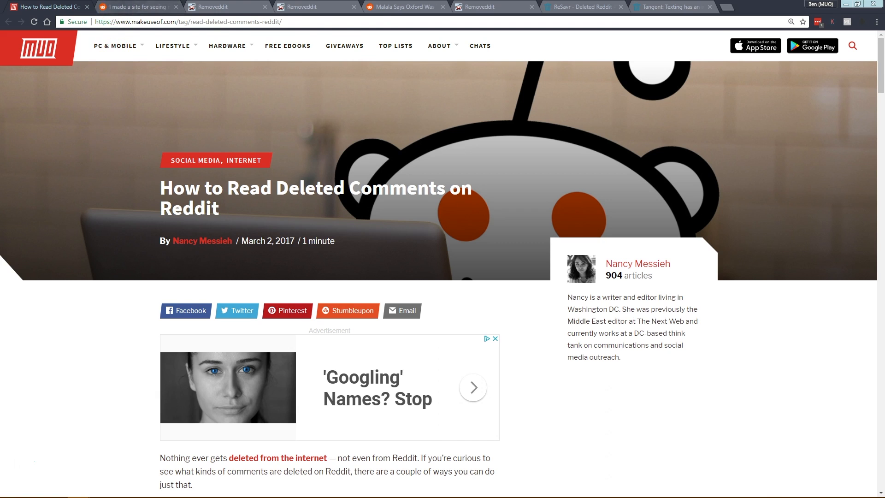
# Step: Show the r/undelete post announcing the removed-comments site
pyautogui.click(138, 8)
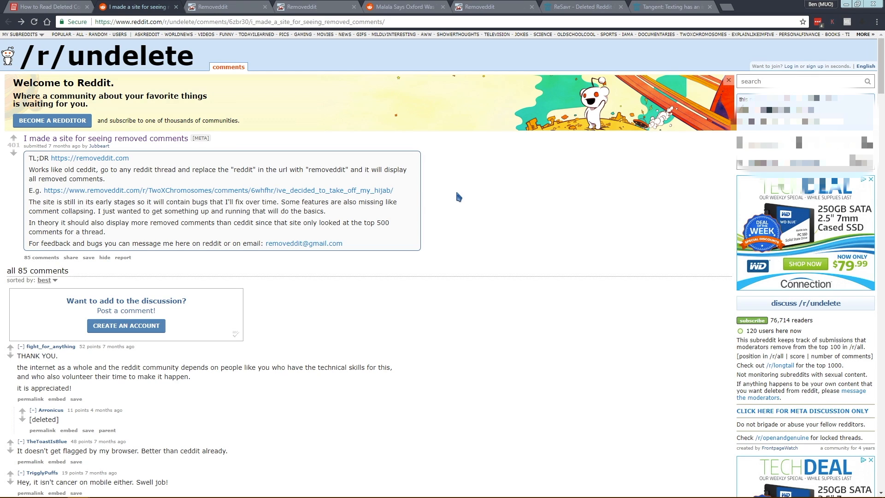
pyautogui.moveTo(391, 193)
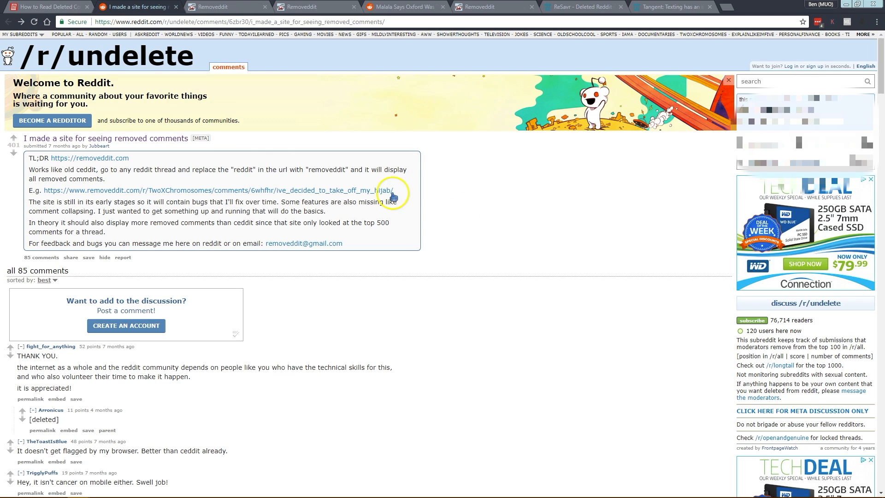
pyautogui.moveTo(163, 103)
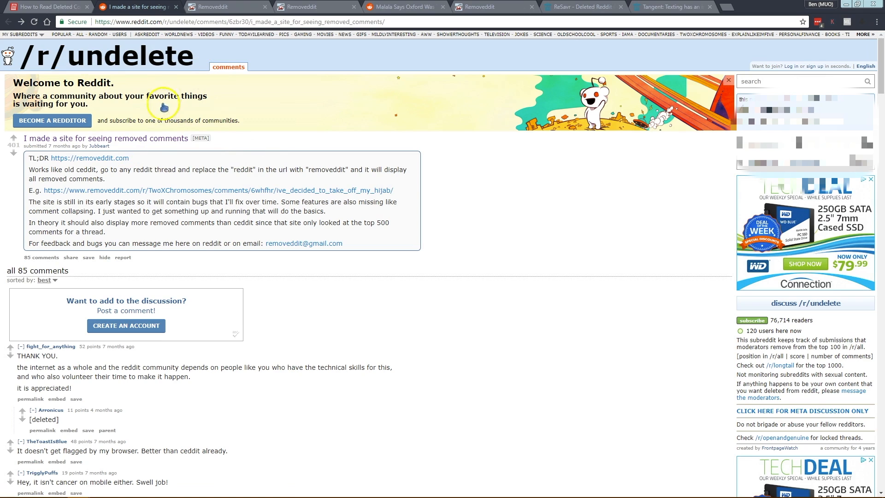
pyautogui.moveTo(136, 168)
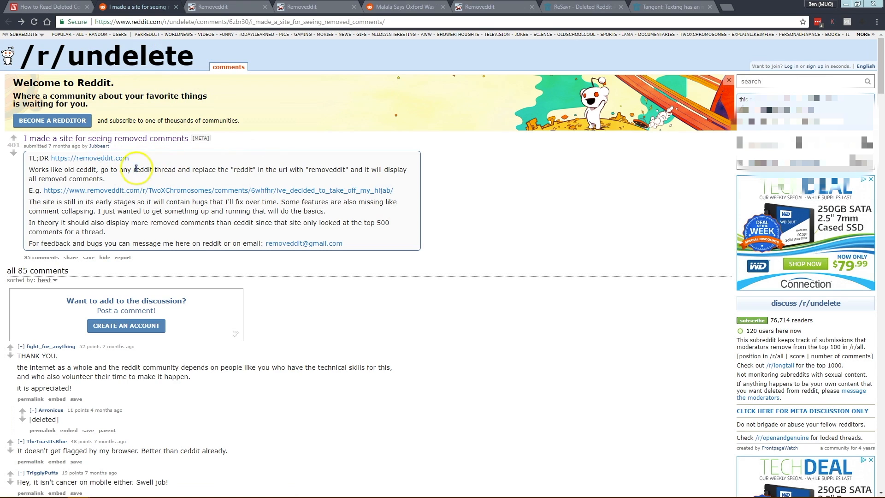
pyautogui.moveTo(156, 159)
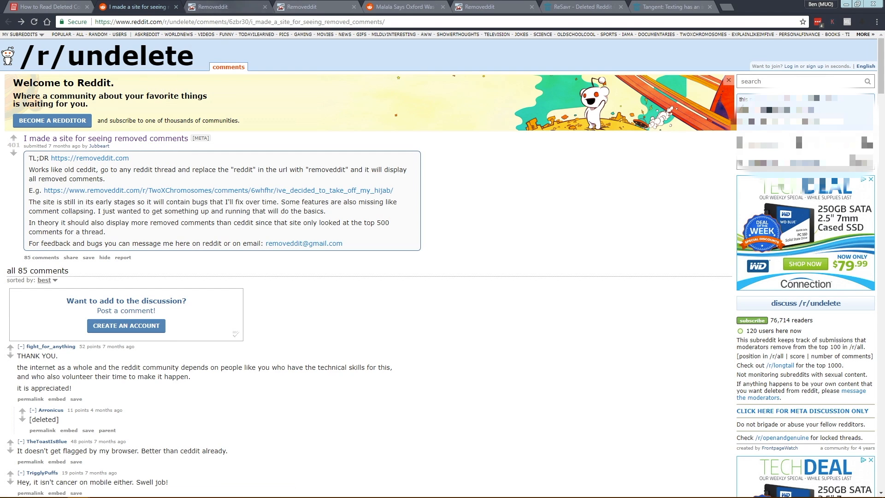
# Step: Show the Malala Oxford interview thread and begin editing its reddit URL
pyautogui.click(402, 6)
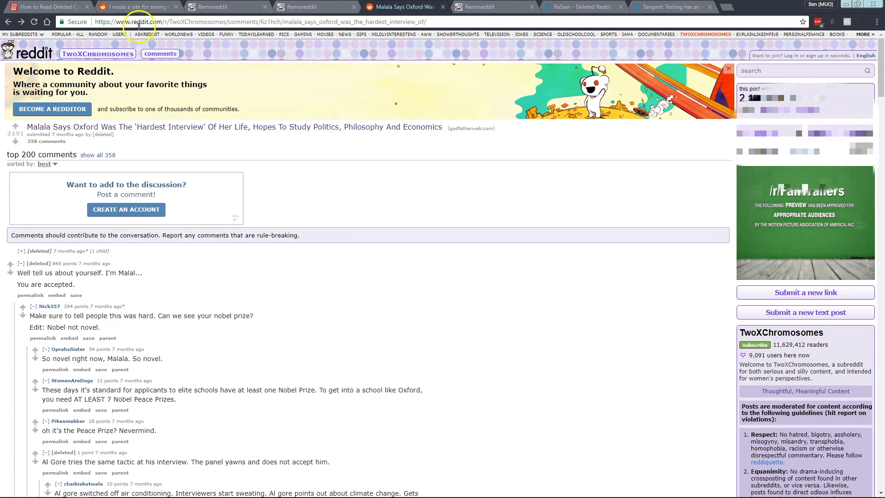
pyautogui.moveTo(289, 37)
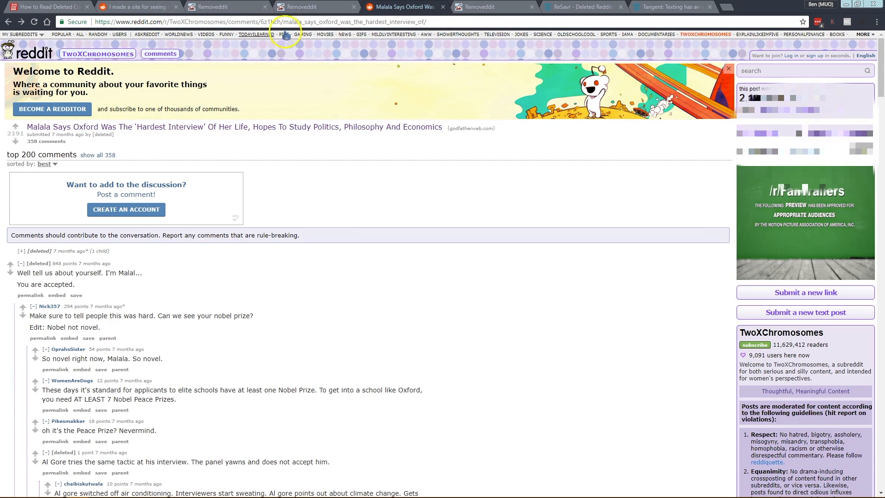
pyautogui.click(142, 21)
pyautogui.write('emov')
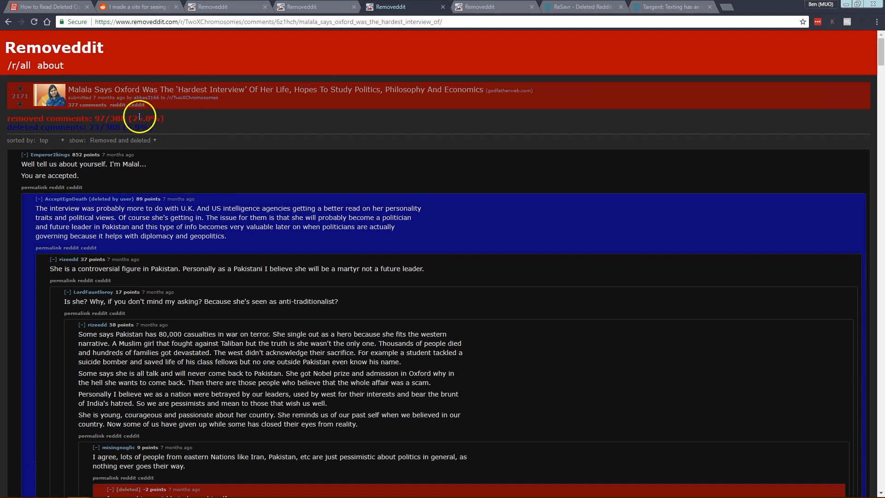
pyautogui.moveTo(199, 161)
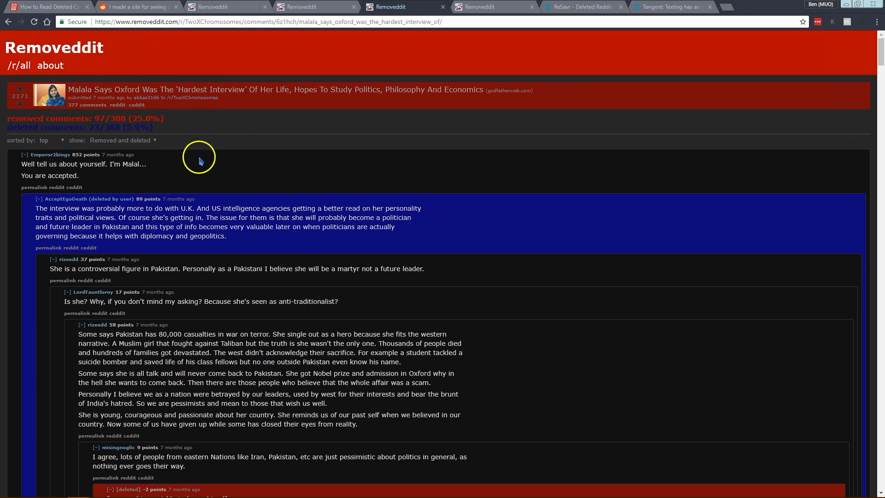
pyautogui.moveTo(104, 98)
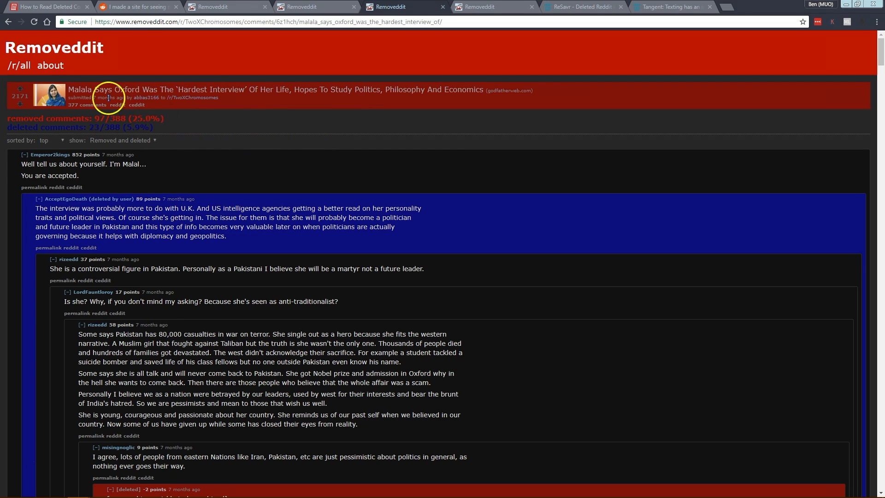
pyautogui.moveTo(195, 144)
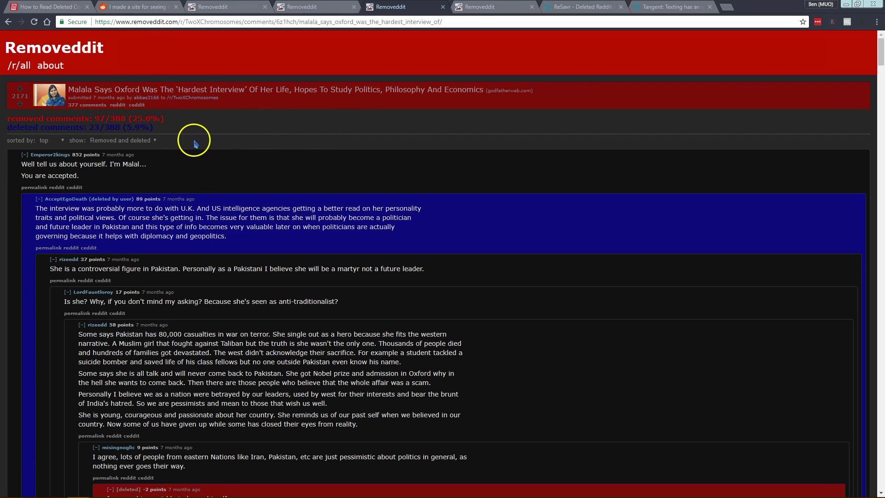
pyautogui.moveTo(209, 236)
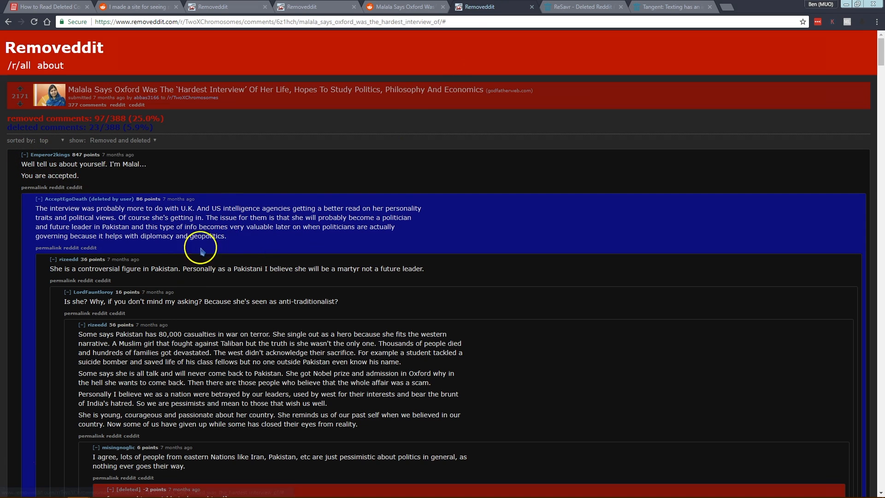
pyautogui.moveTo(179, 265)
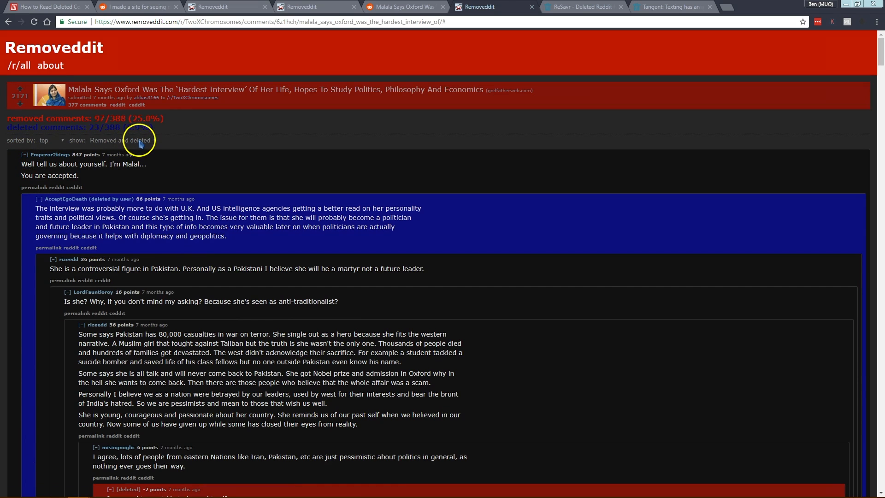
pyautogui.click(122, 141)
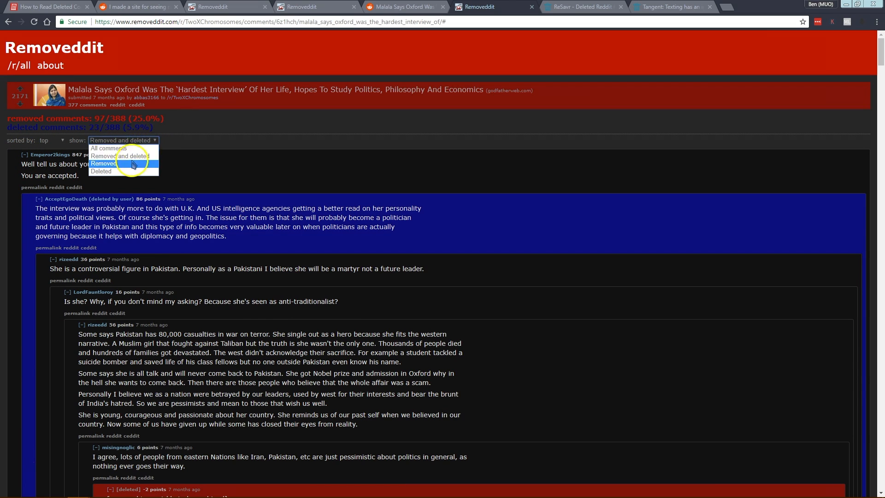
pyautogui.moveTo(133, 158)
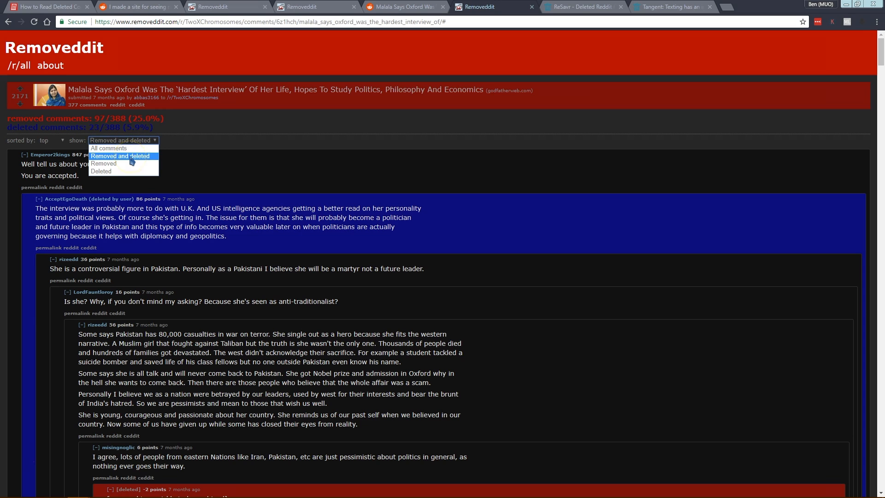
pyautogui.click(122, 156)
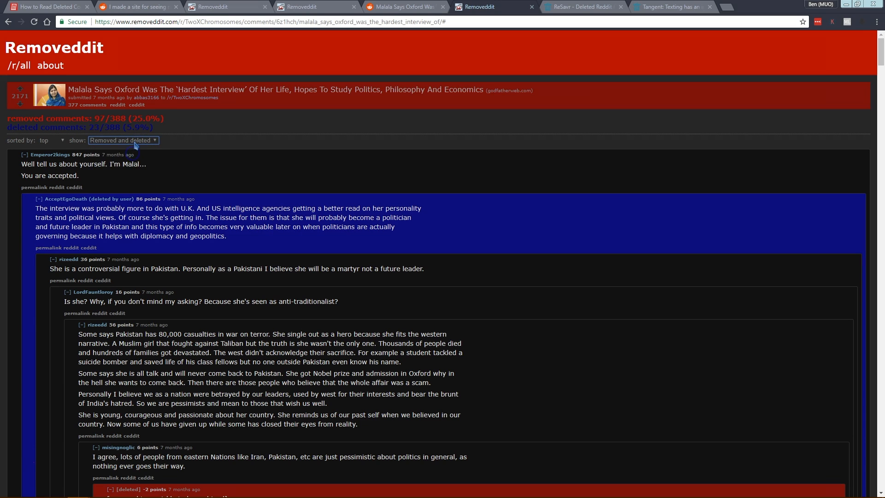
pyautogui.moveTo(124, 156)
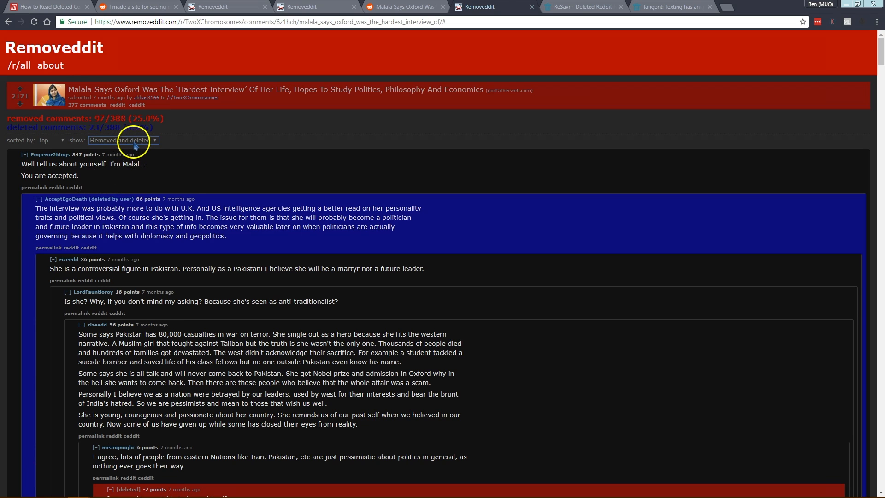
pyautogui.click(122, 140)
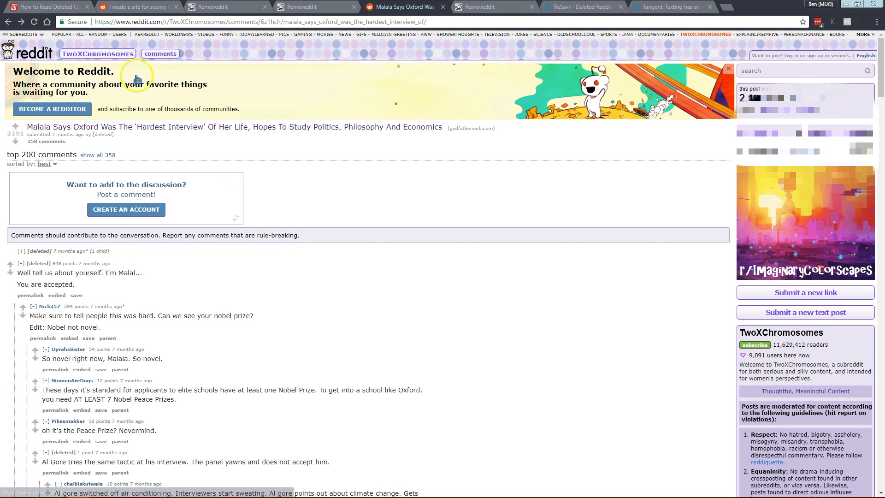
# Step: Return to the original Reddit Malala thread with its deleted top comments
pyautogui.click(138, 22)
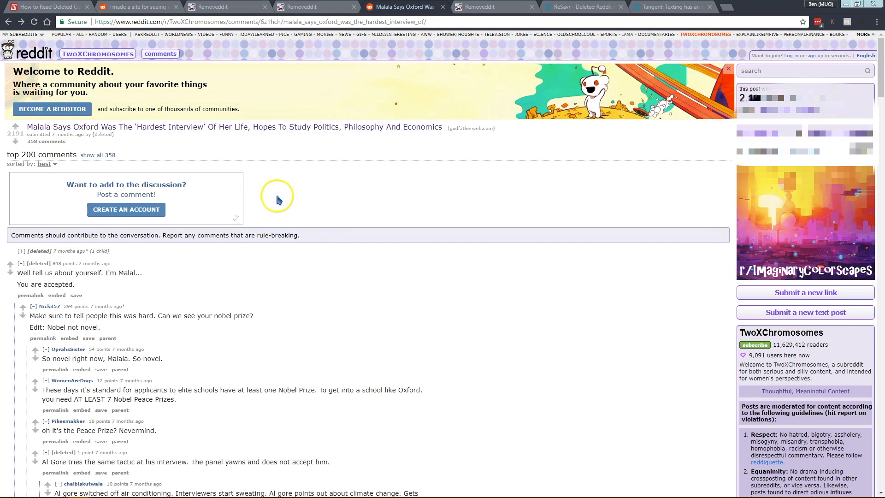
pyautogui.moveTo(275, 190)
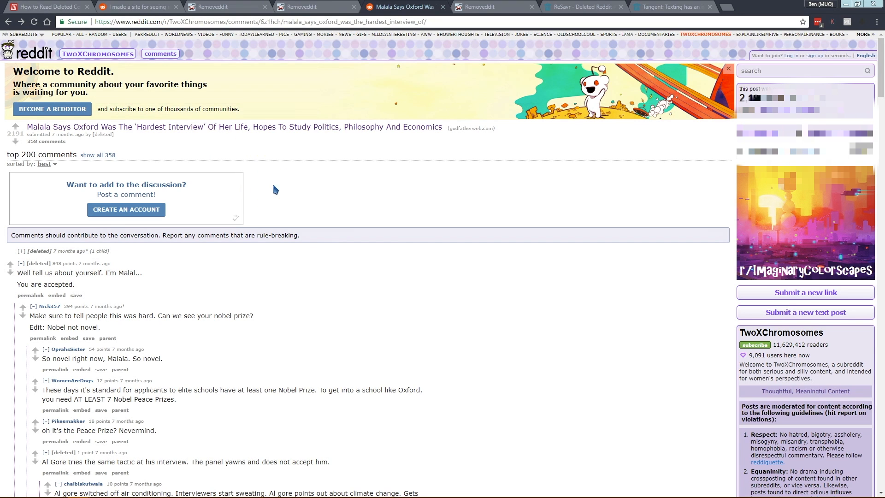
pyautogui.moveTo(311, 211)
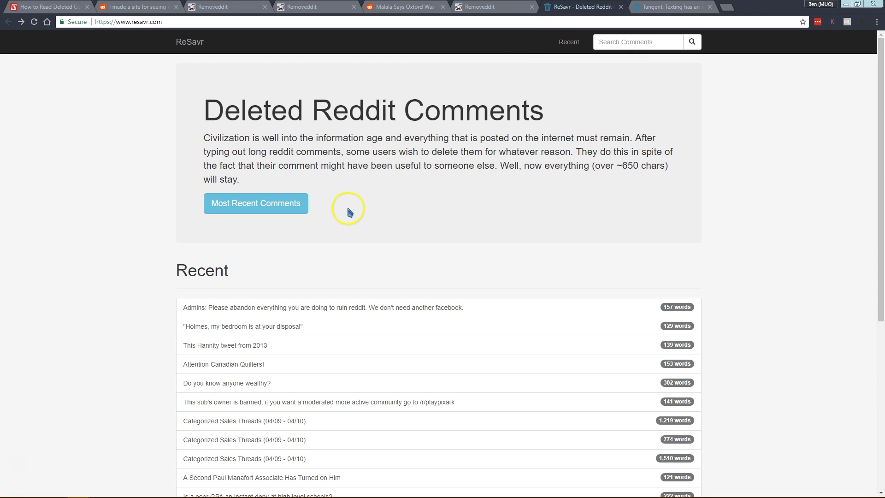
pyautogui.moveTo(415, 188)
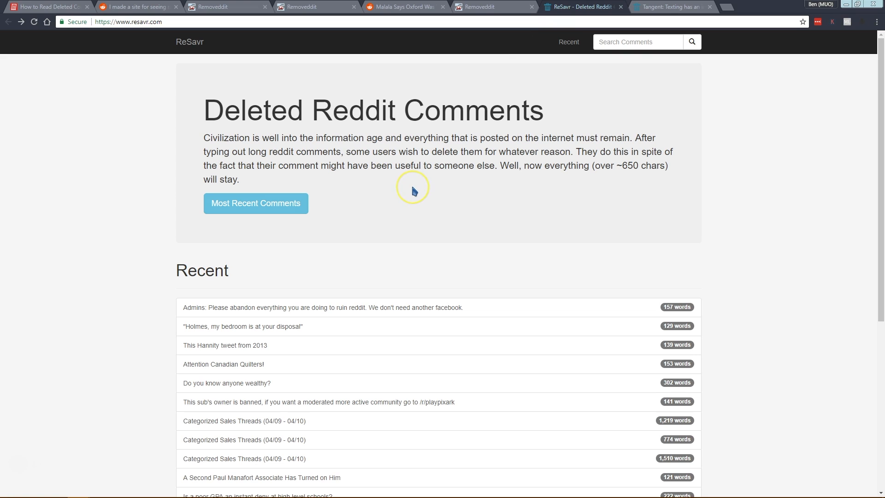
pyautogui.moveTo(412, 194)
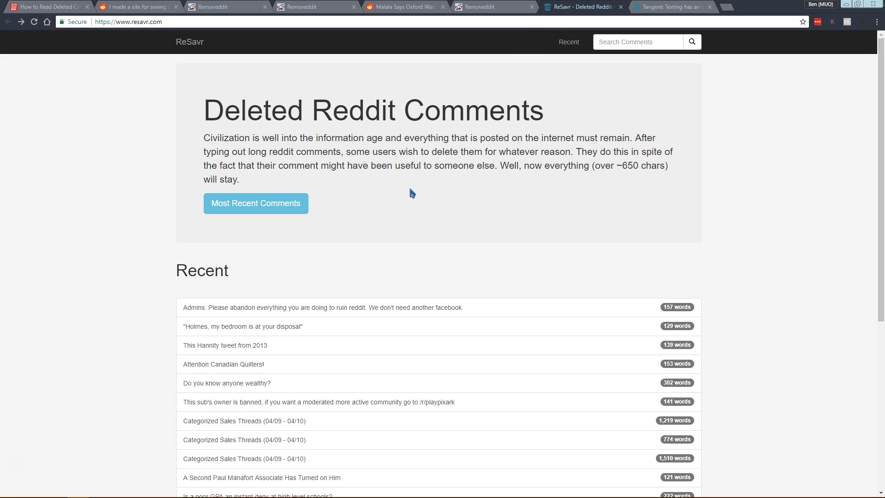
pyautogui.moveTo(175, 228)
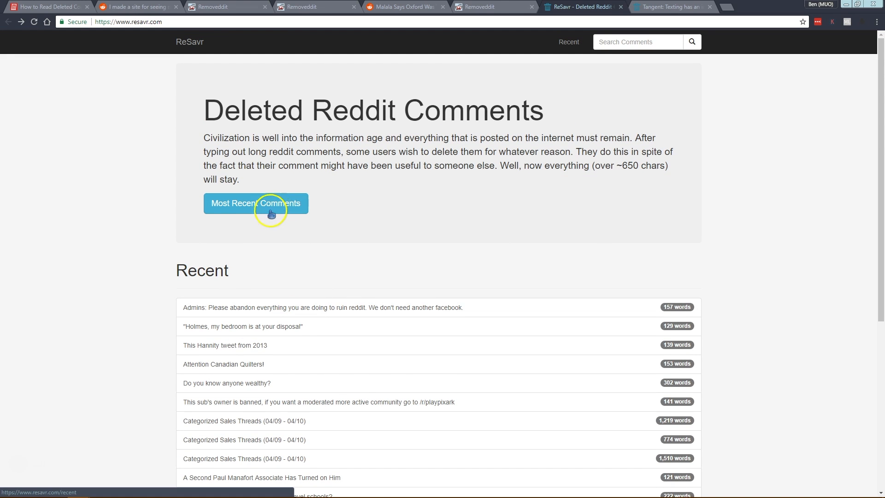
# Step: Scroll down ReSavr's home page through its Recent list of saved deleted comments
pyautogui.scroll(-3)
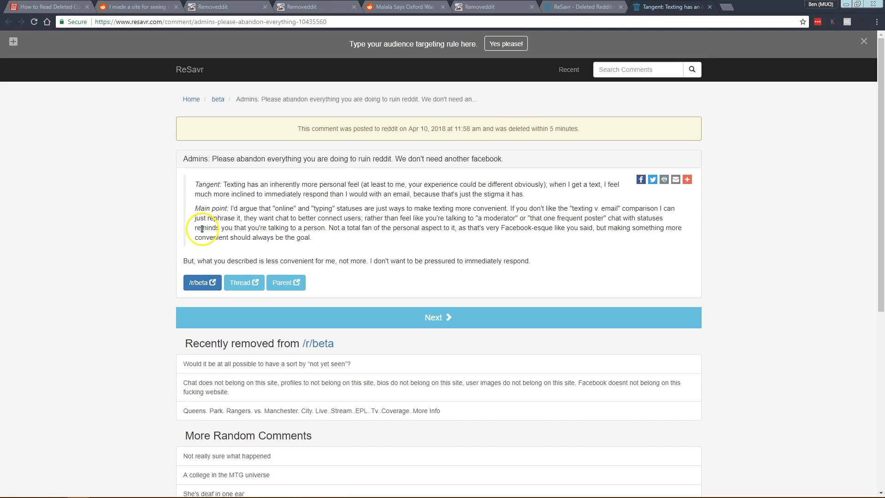
pyautogui.moveTo(475, 134)
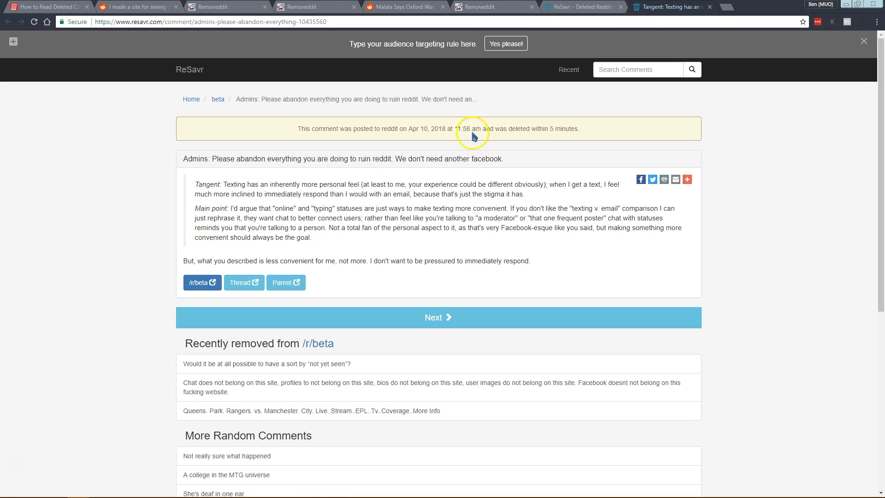
pyautogui.moveTo(561, 138)
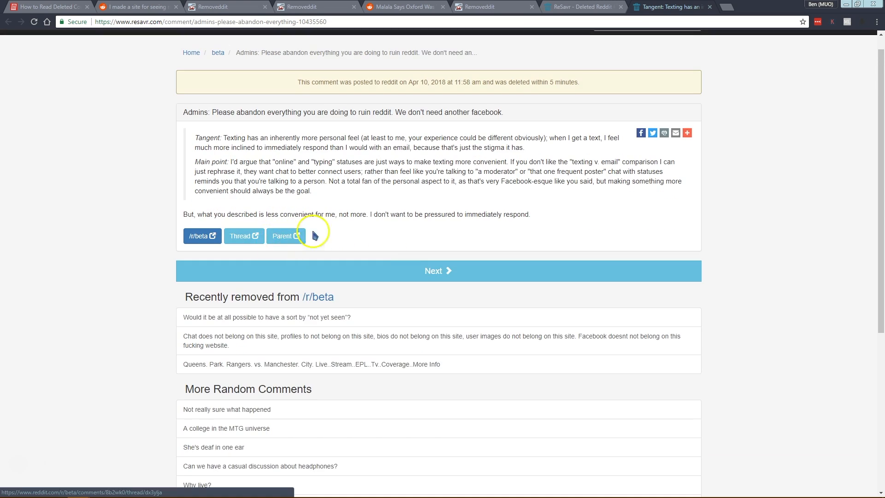
pyautogui.moveTo(263, 236)
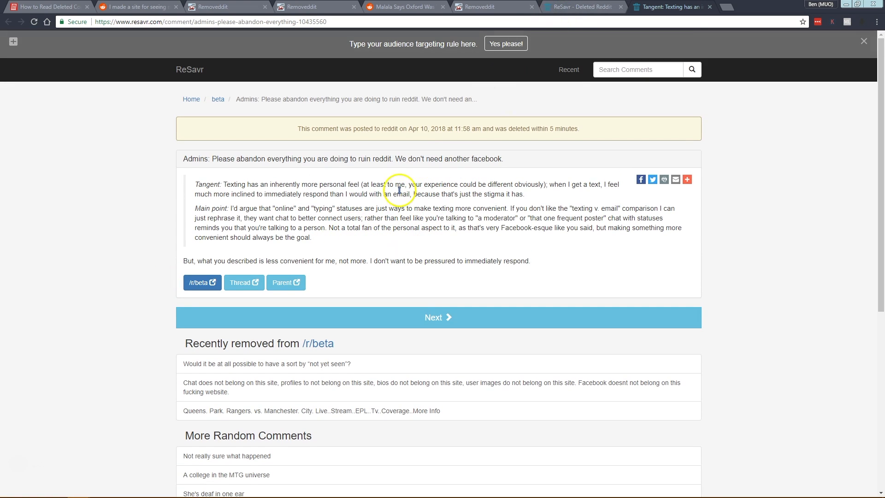
pyautogui.moveTo(417, 170)
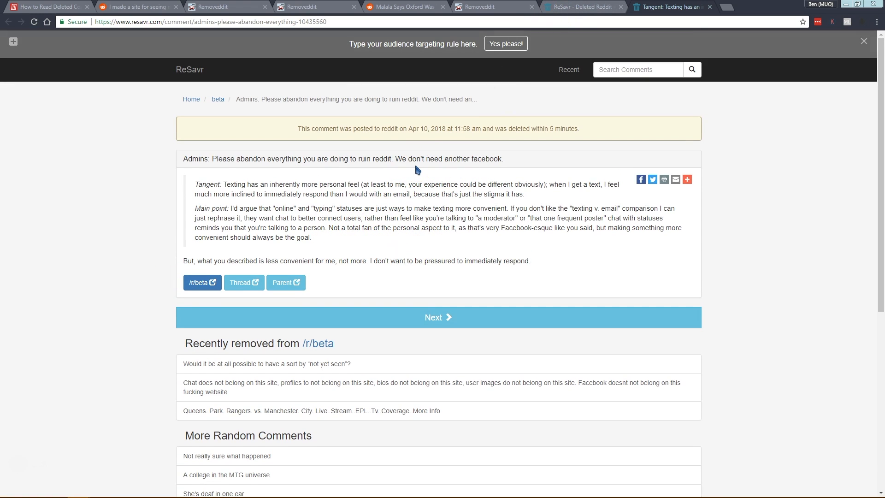
pyautogui.moveTo(419, 167)
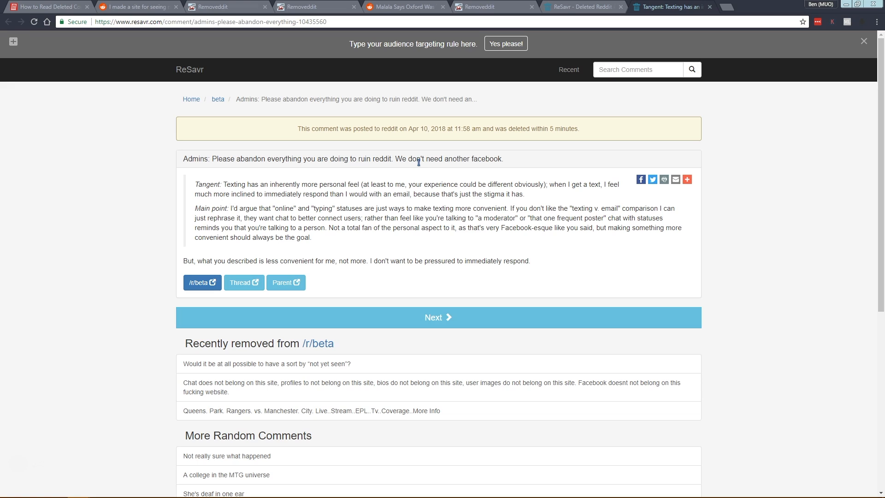
pyautogui.moveTo(414, 169)
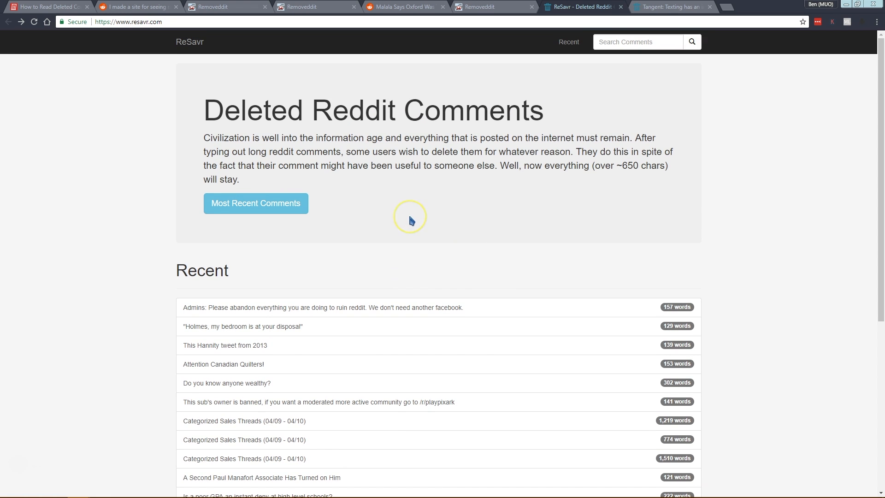
pyautogui.moveTo(411, 221)
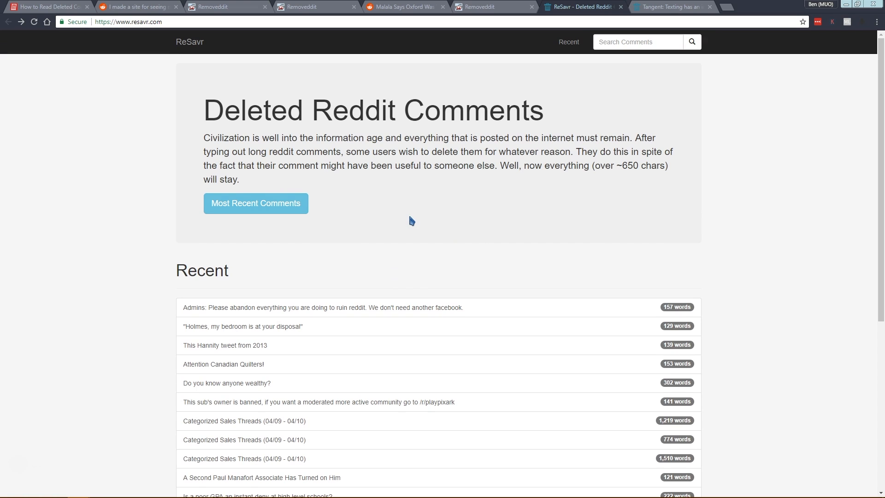
pyautogui.moveTo(36, 64)
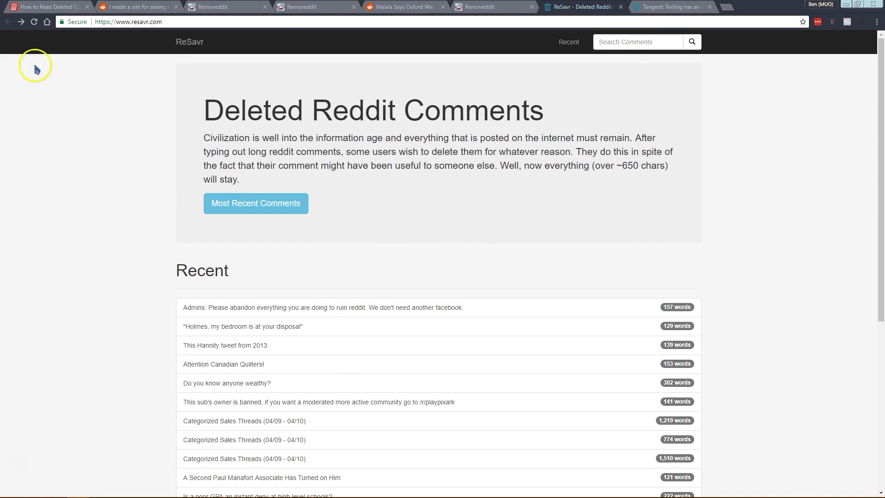
# Step: Go back from the saved comment to ReSavr's home page of recent deleted comments
pyautogui.click(41, 4)
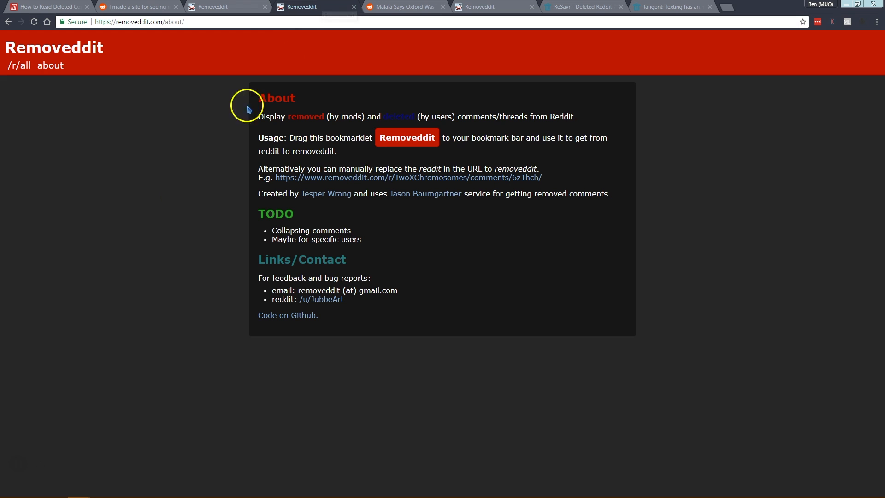
pyautogui.moveTo(179, 185)
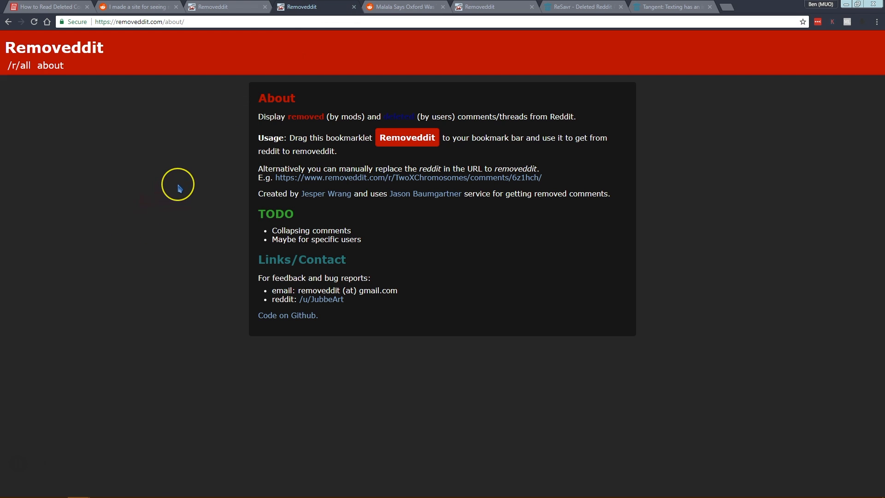
pyautogui.moveTo(178, 186)
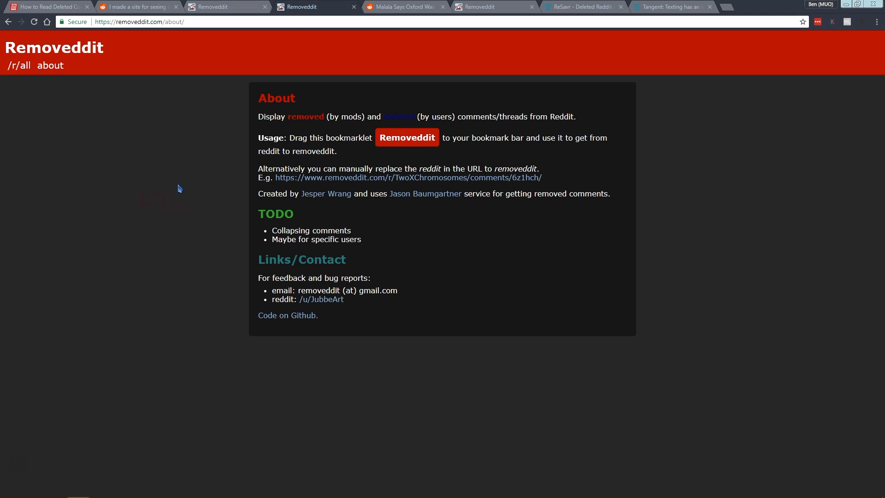
# Step: Show Removeddit's About page explaining the bookmarklet and manual URL swap
pyautogui.click(46, 7)
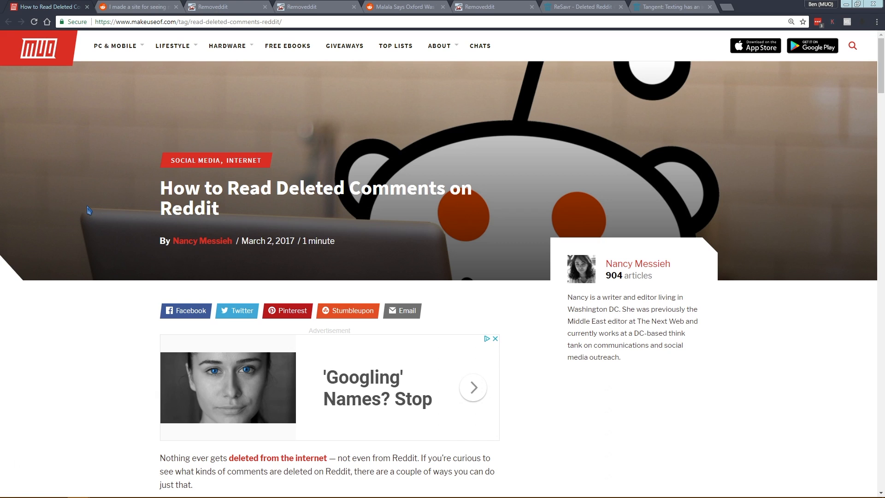
pyautogui.moveTo(94, 212)
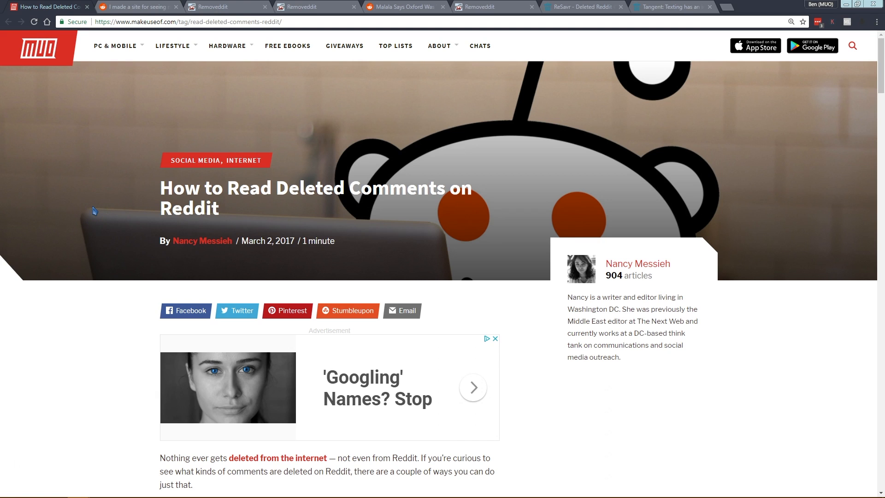